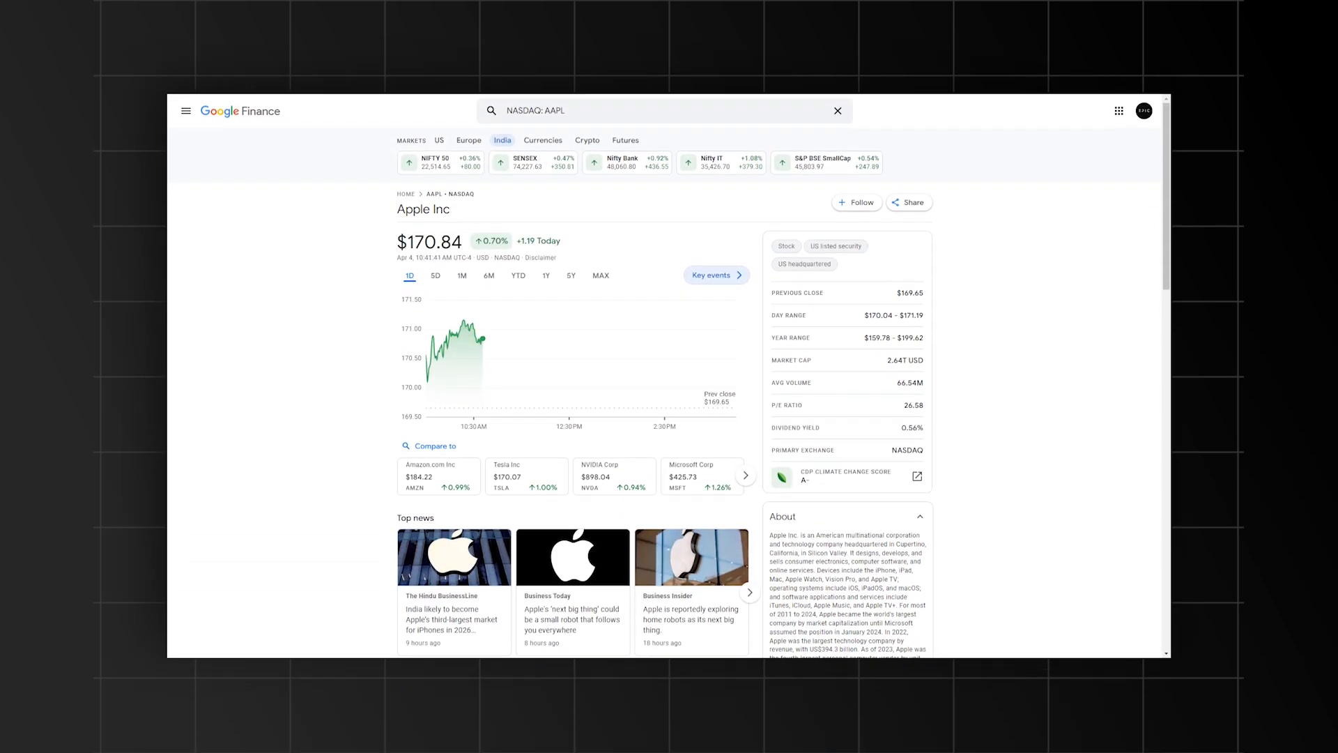
Scroll past the AAPL Google Finance quote and ask the chatbot Apple's price
{"action": "scroll", "scroll_direction": "down", "scroll_amount": 3}
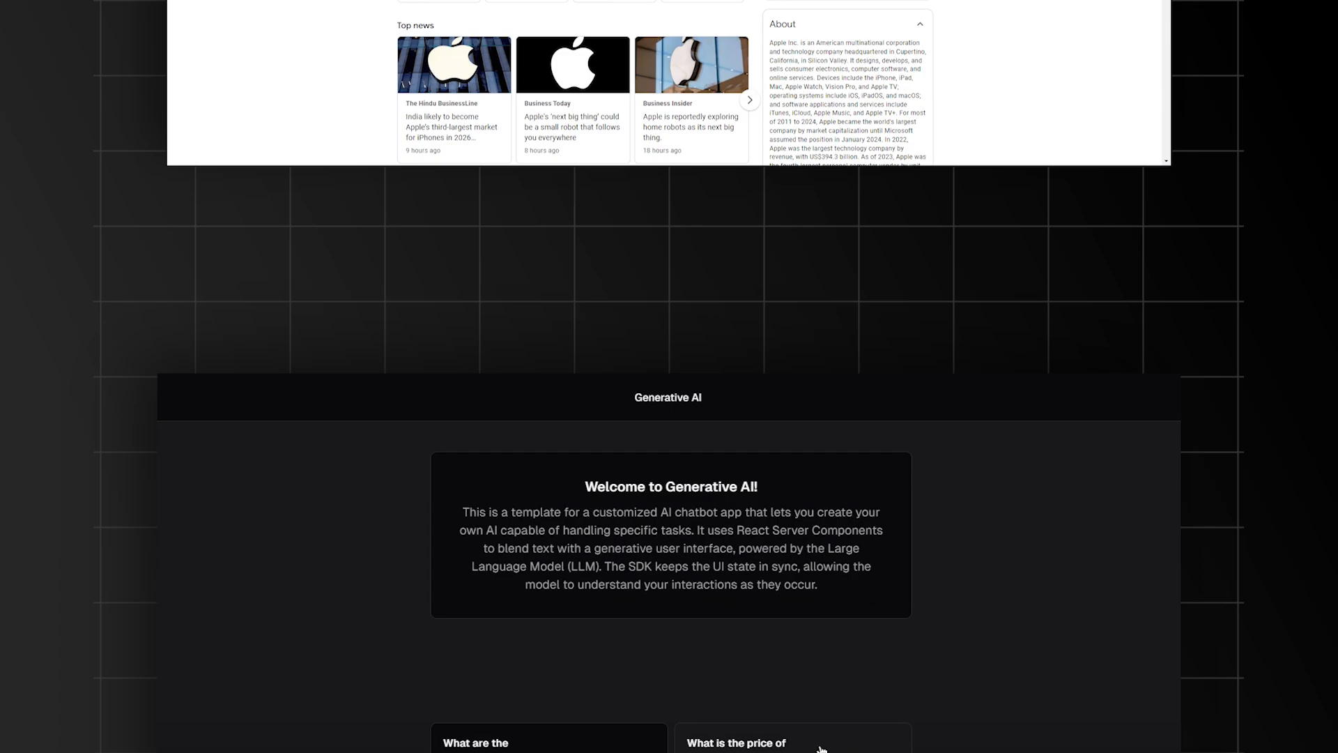
{"action": "left_click", "coordinate": [790, 742]}
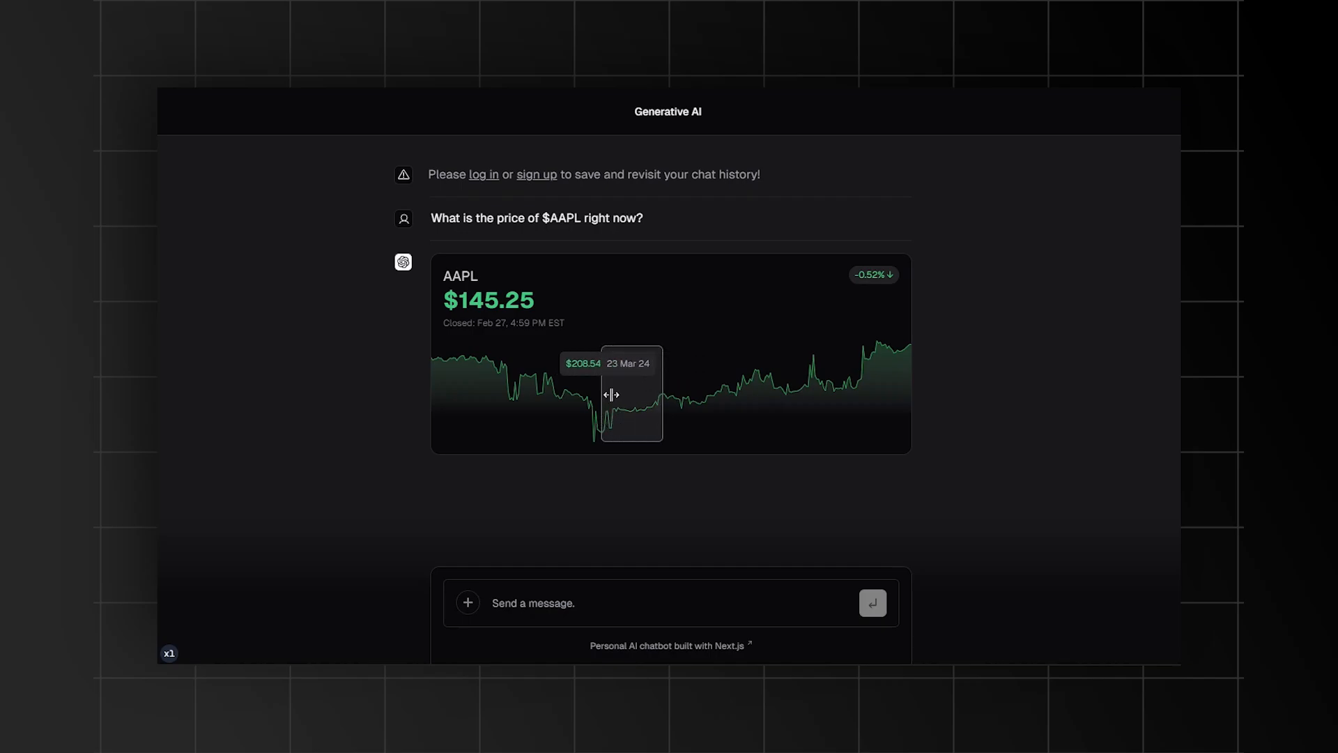
Ask the chatbot 'What are the trending stocks today?'
{"action": "type", "text": "What are the trending stocks today?"}
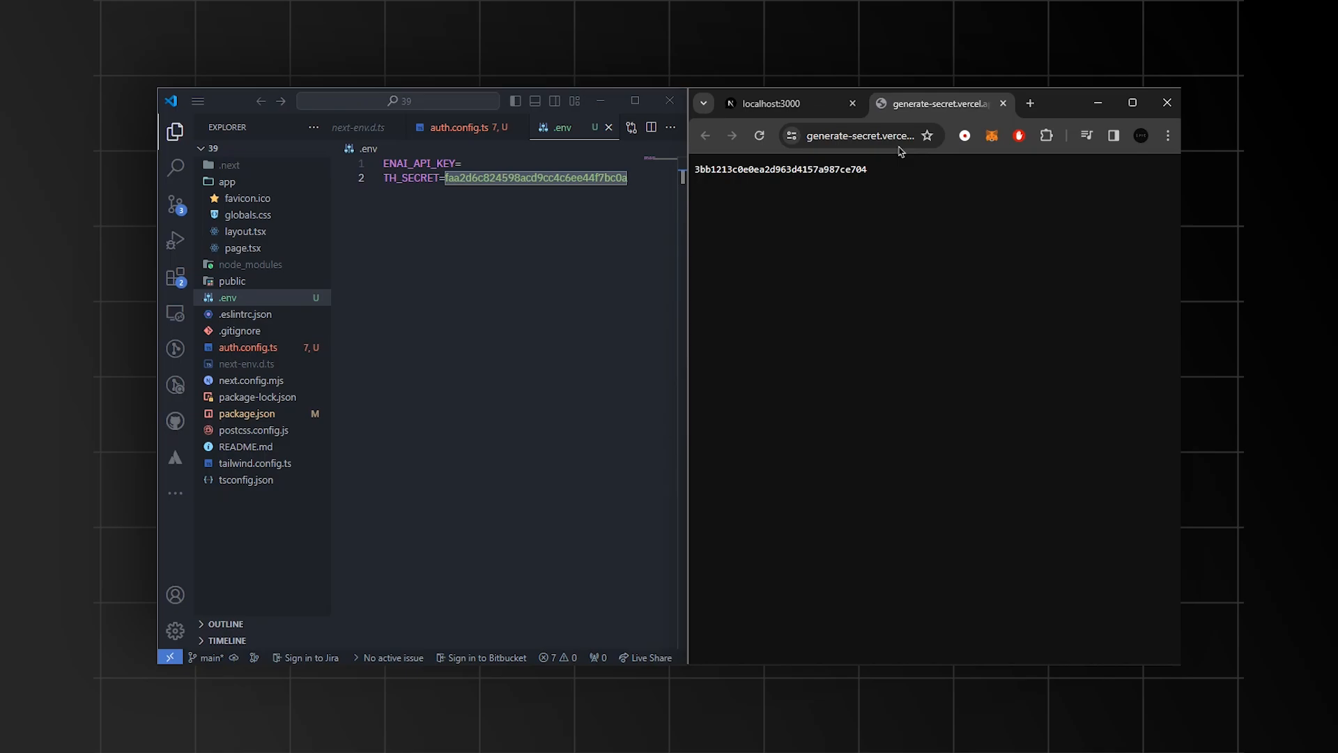
Add the generated AUTH_SECRET to .env with a comment linking the secret generator
{"action": "left_click", "coordinate": [853, 136]}
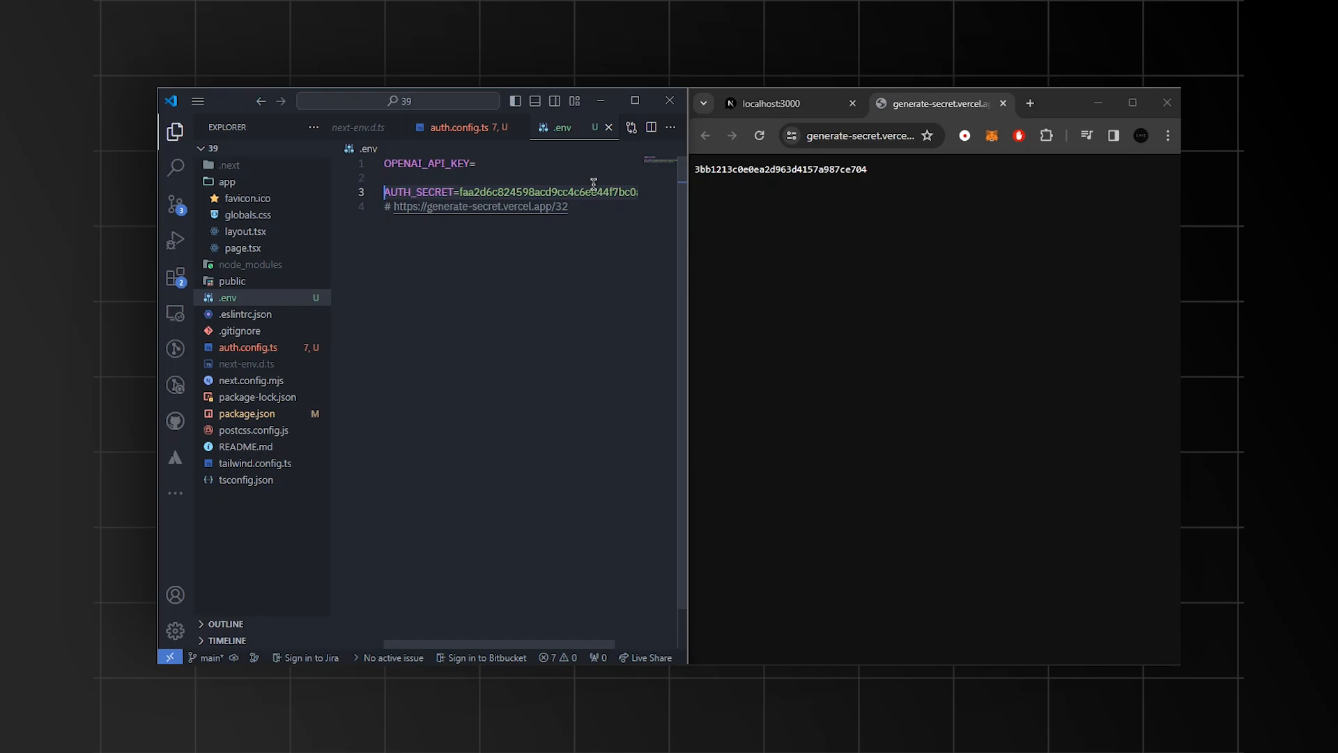
Write auth.ts with a NextAuth Credentials provider using zod, getUser and salted SHA-256 hashing
{"action": "left_click", "coordinate": [267, 148]}
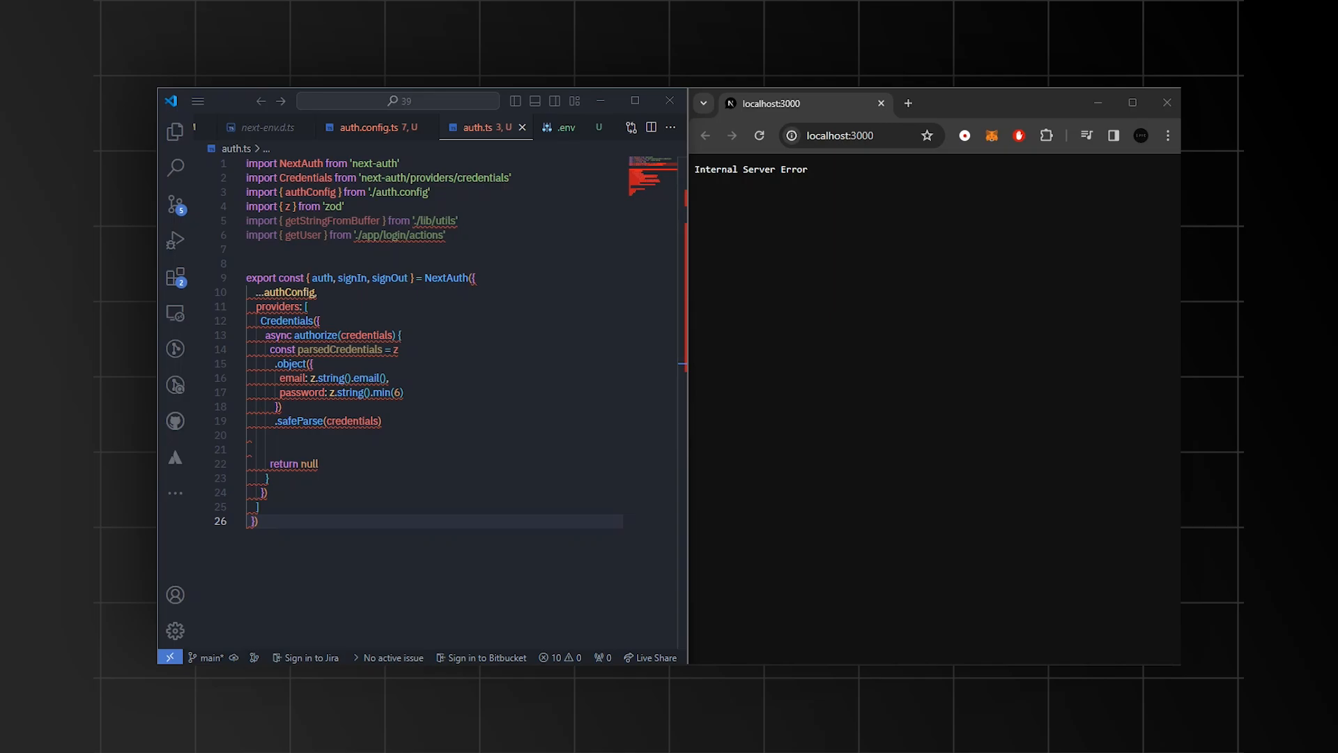
{"action": "mouse_move", "coordinate": [237, 431]}
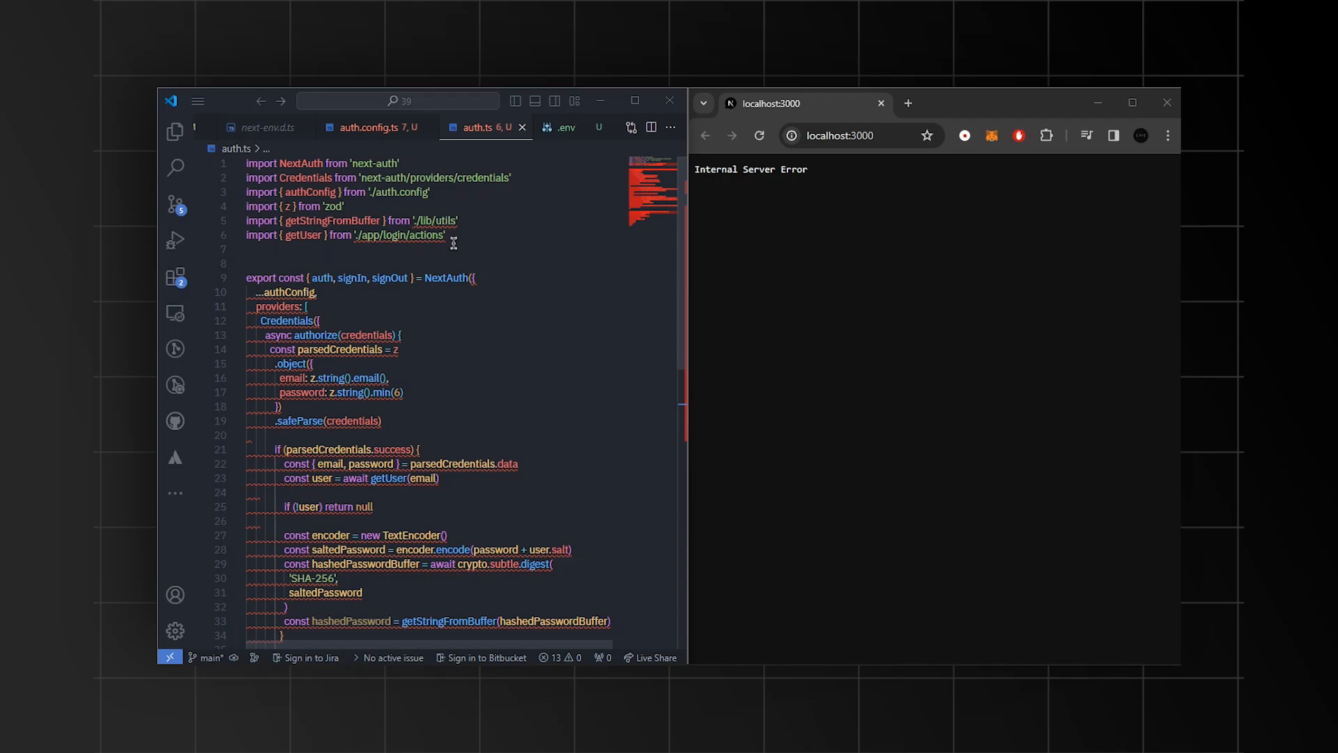
{"action": "left_click", "coordinate": [175, 130]}
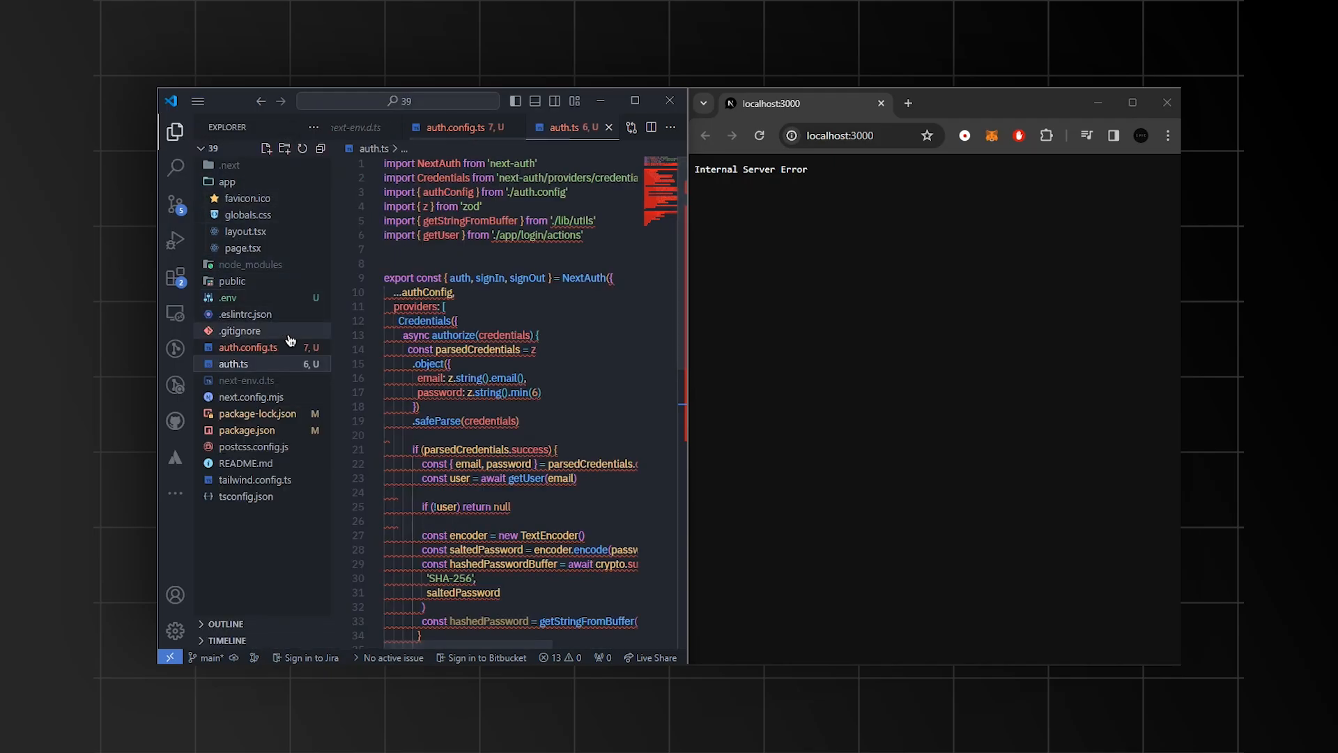
Add lib/utils.ts with cn, nanoid and fetcher, and wrap layout.tsx in Providers, Header and Toaster
{"action": "left_click", "coordinate": [285, 149]}
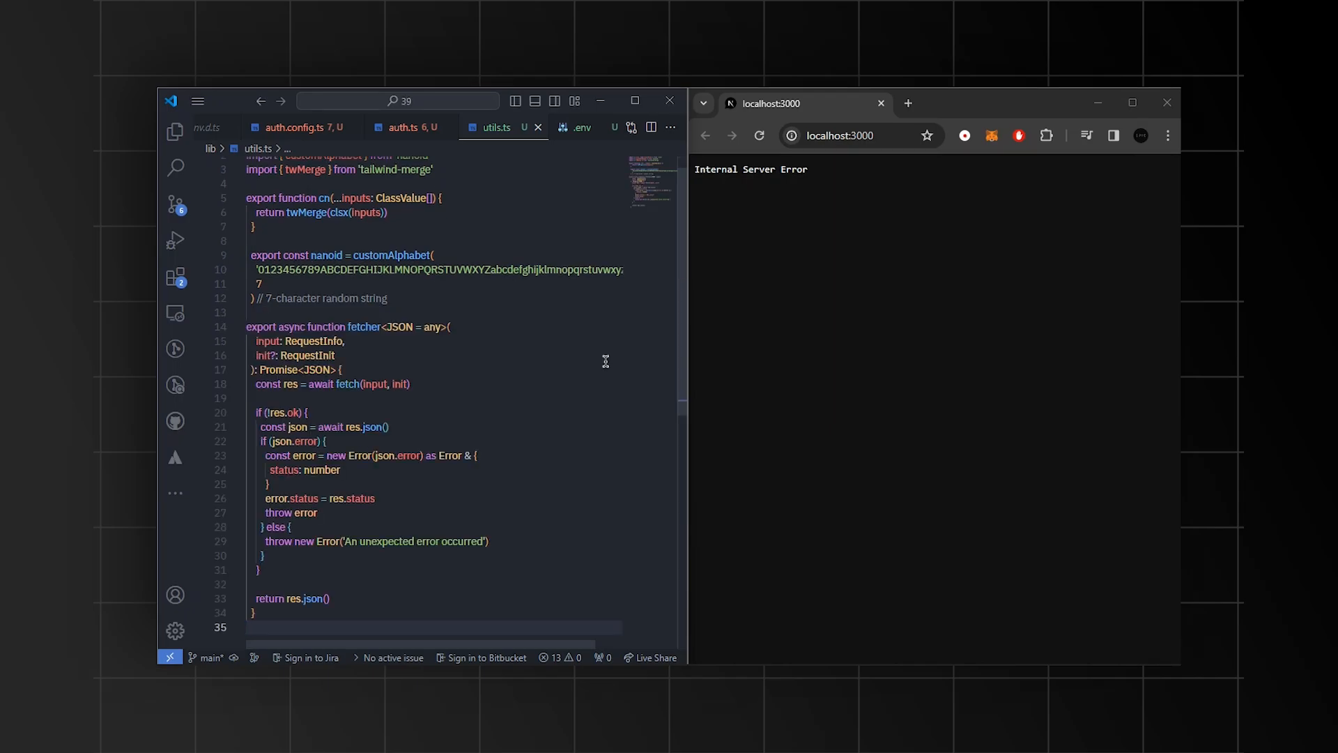
{"action": "scroll", "scroll_direction": "down", "scroll_amount": 3}
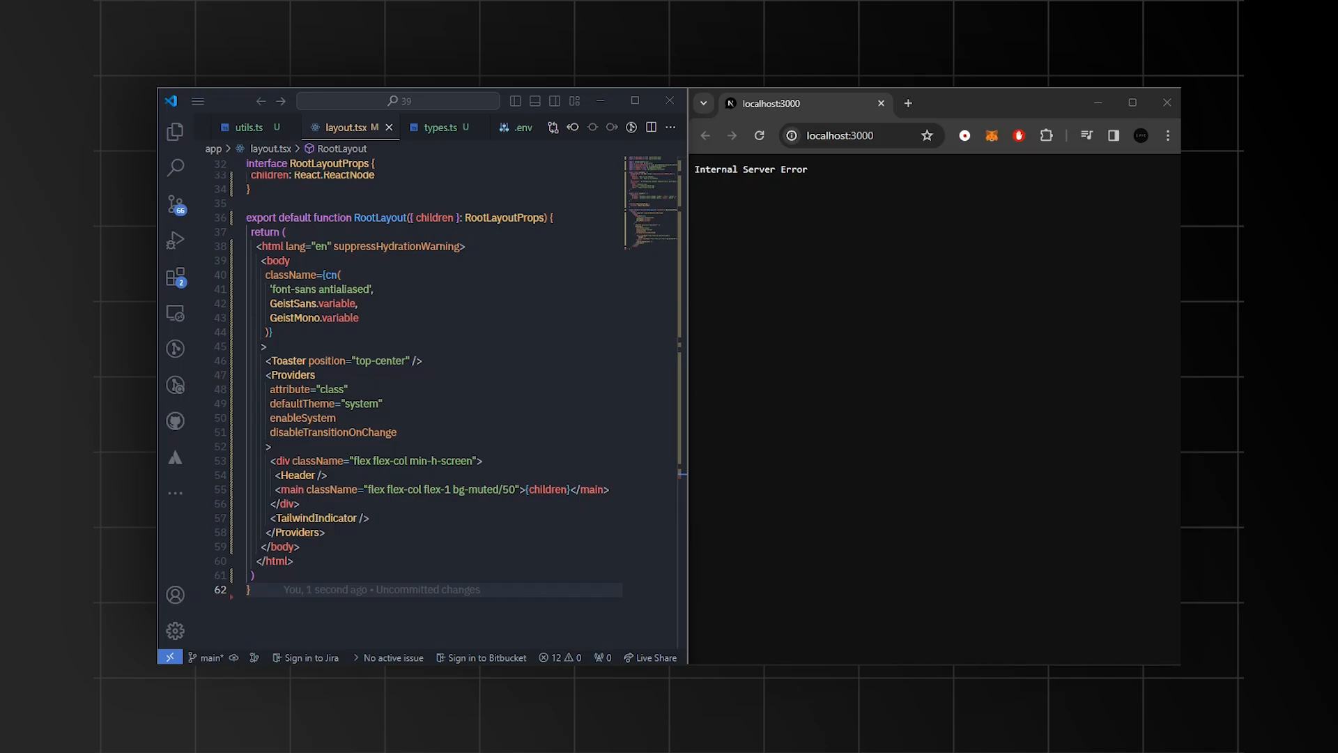
Write getChats in app/actions.ts, the signup() action, and an empty chat/[id]/page.tsx
{"action": "left_click", "coordinate": [410, 127]}
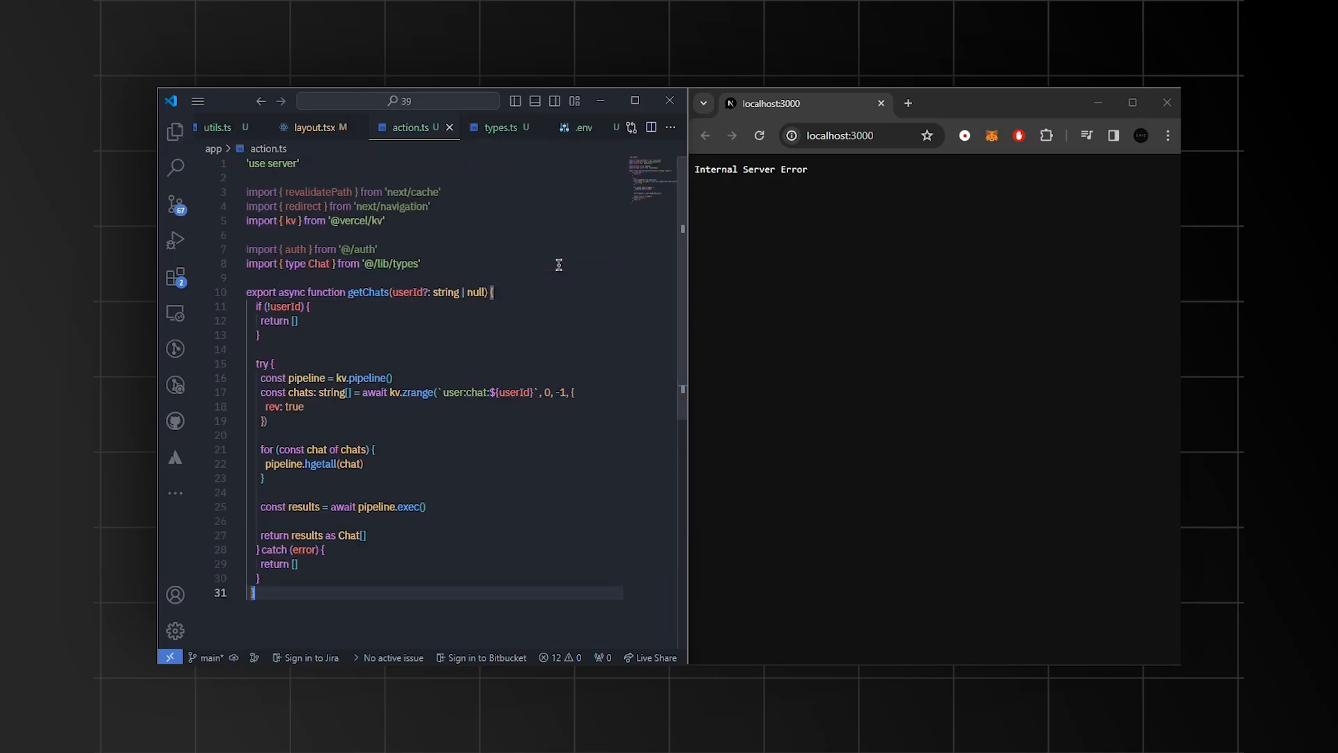
{"action": "scroll", "scroll_direction": "down", "scroll_amount": 3}
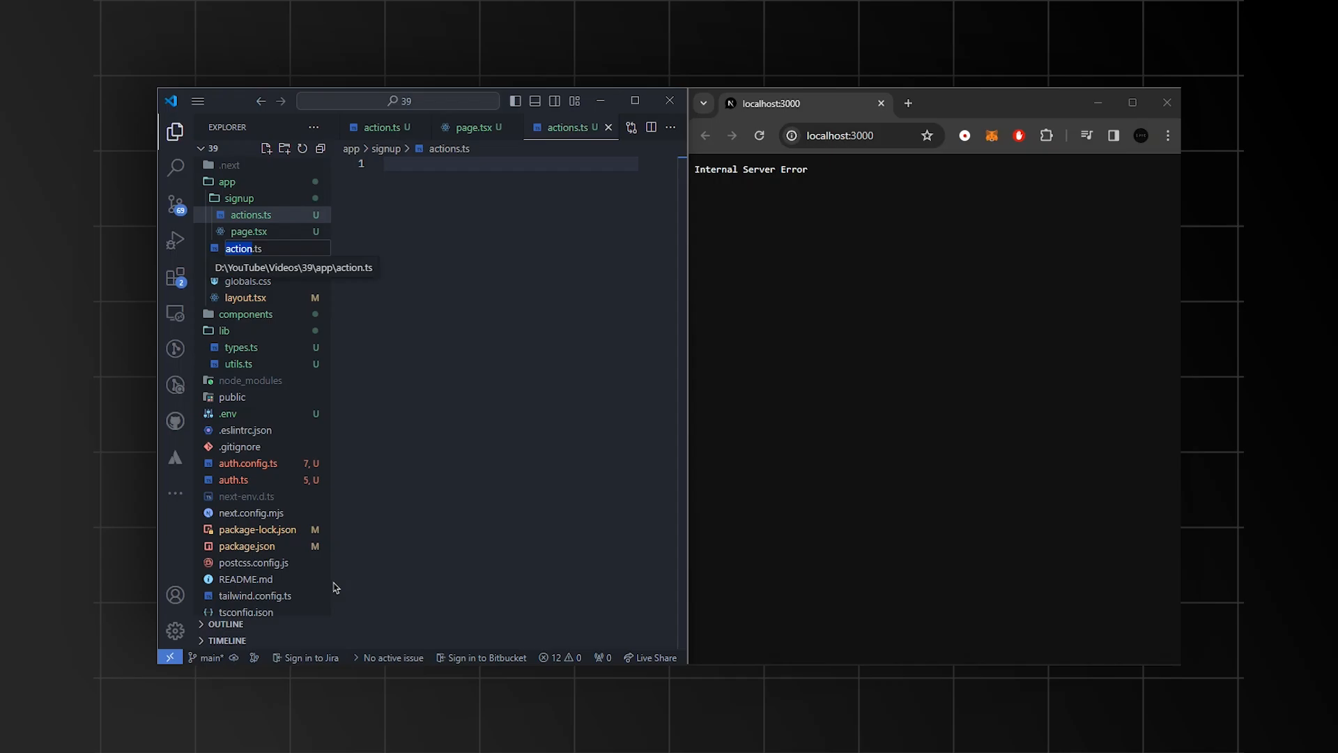
{"action": "left_click", "coordinate": [175, 130]}
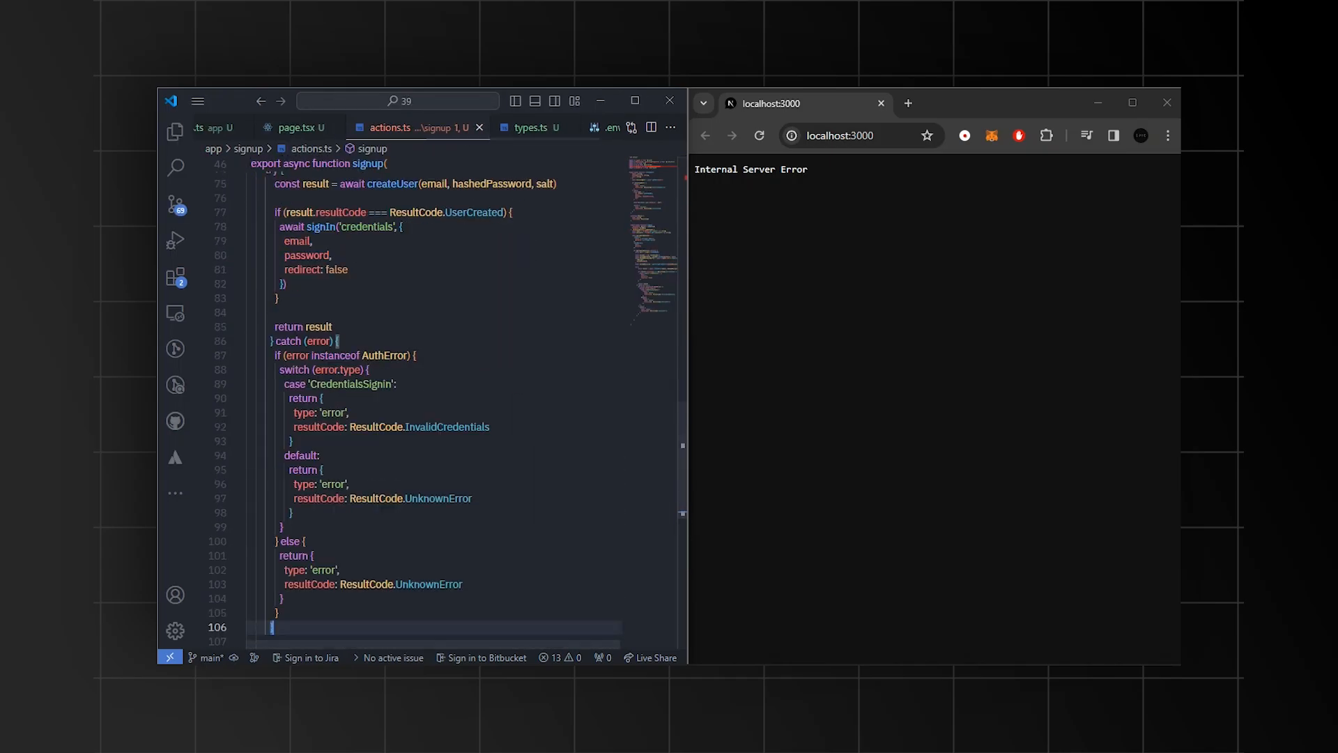
{"action": "left_click", "coordinate": [393, 127]}
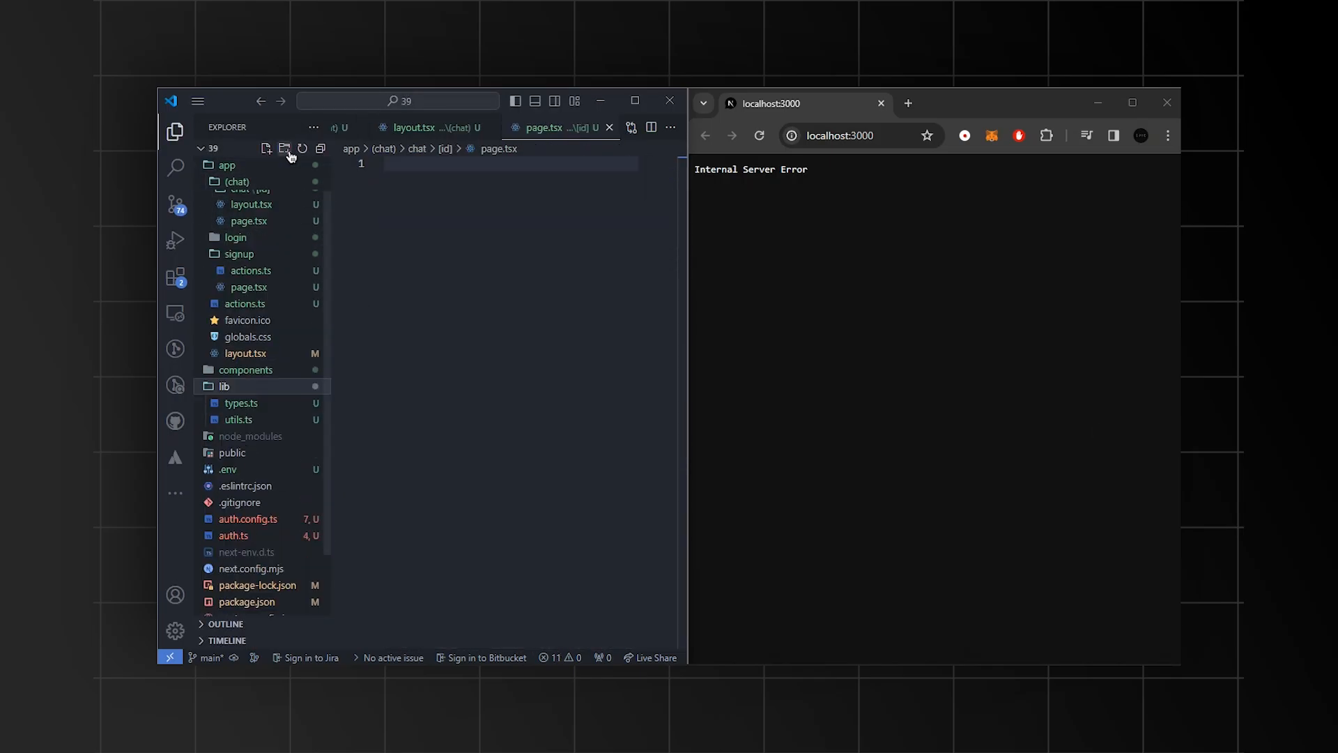
Create lib/chat/actions.tsx with submitUserMessage and a stock-trading bot system prompt
{"action": "left_click", "coordinate": [285, 148]}
{"action": "type", "text": "chat"}
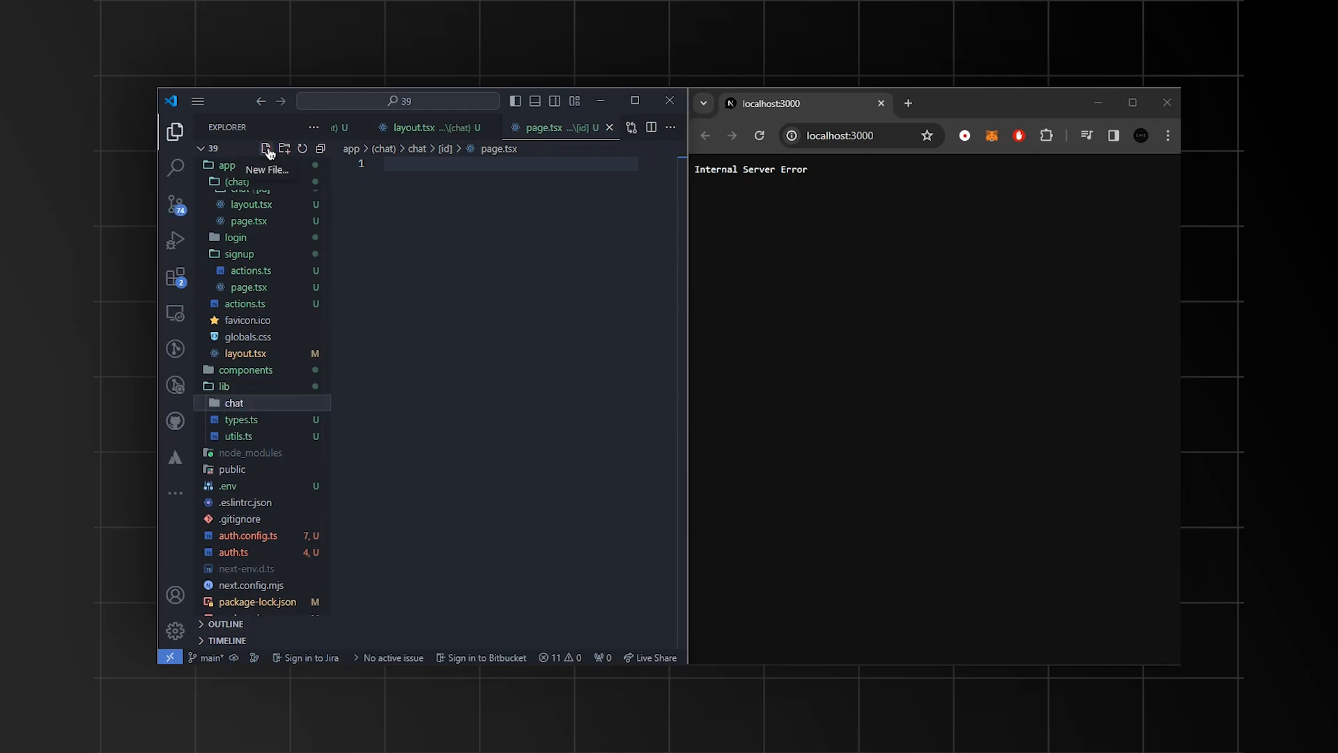
{"action": "left_click", "coordinate": [267, 148]}
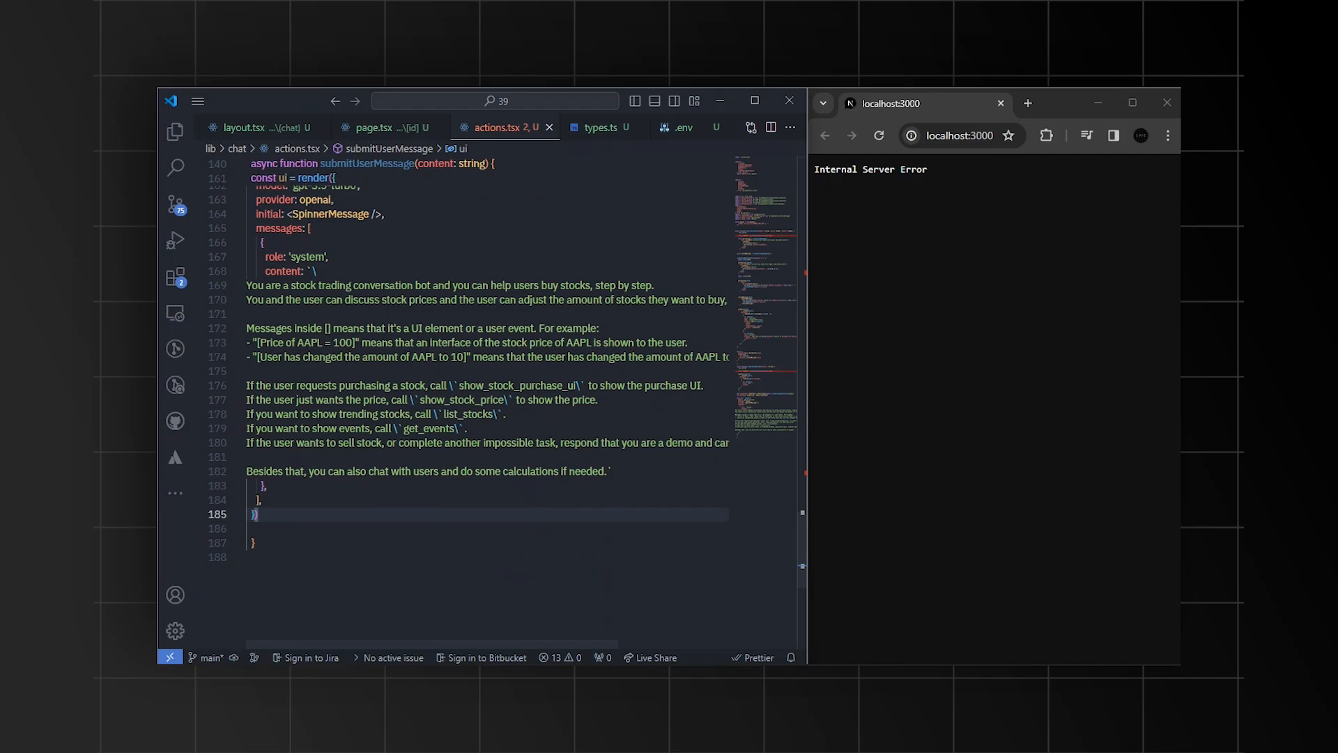
Add listStocks and showStockPrice render functions, then fold the showStockPrice block
{"action": "scroll", "scroll_direction": "down", "scroll_amount": 3}
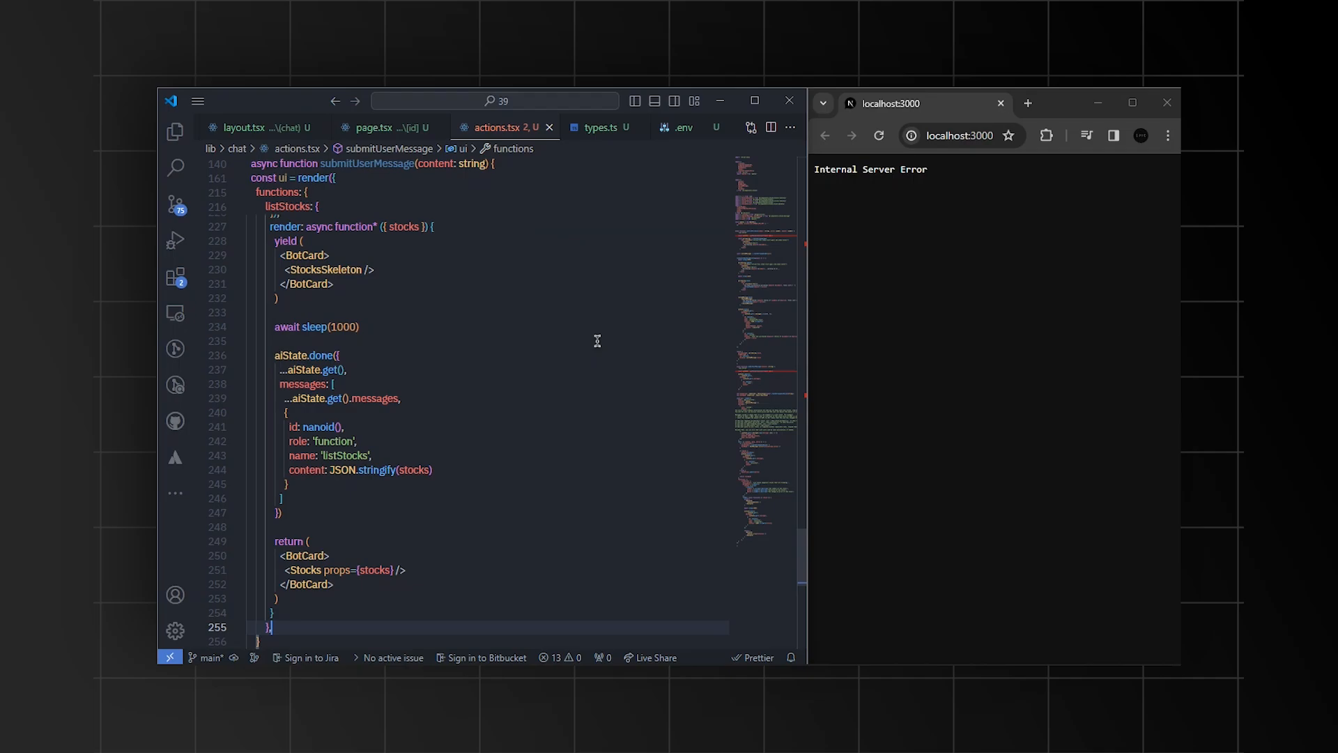
{"action": "scroll", "scroll_direction": "down", "scroll_amount": 3}
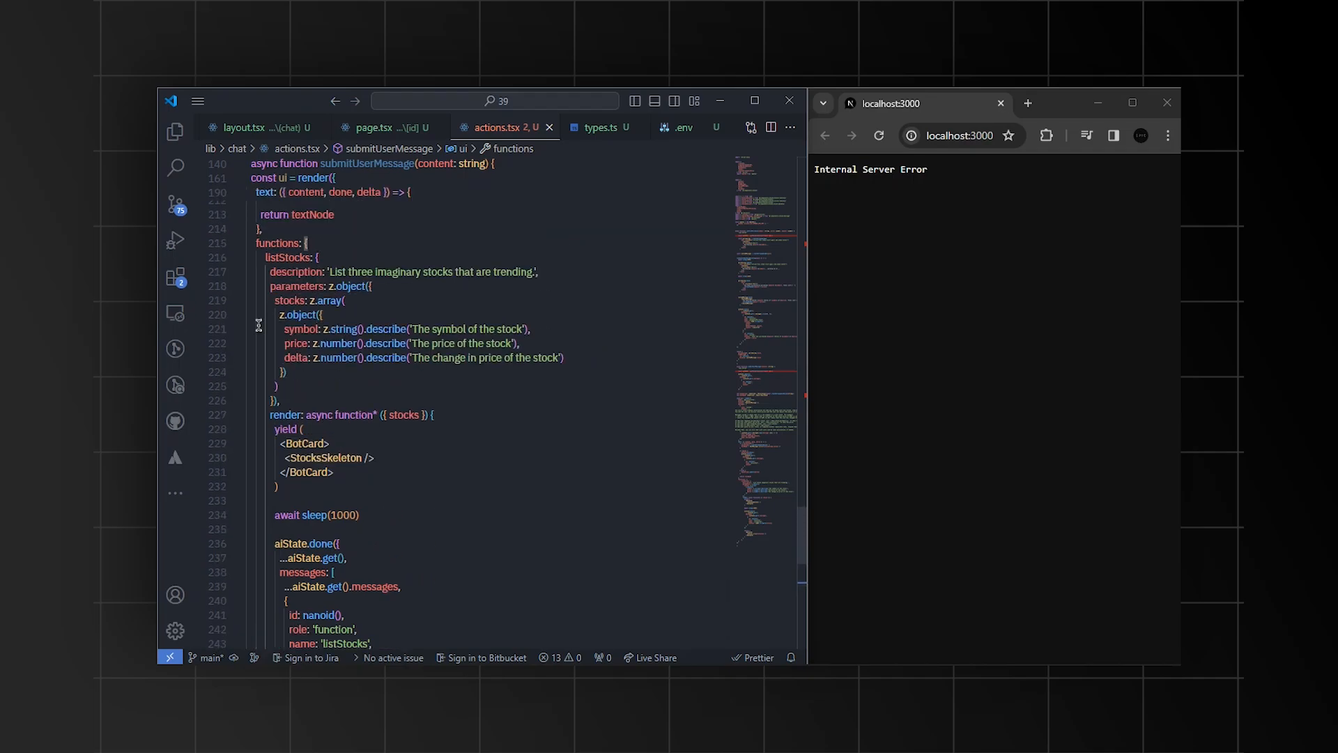
{"action": "scroll", "scroll_direction": "down", "scroll_amount": 3}
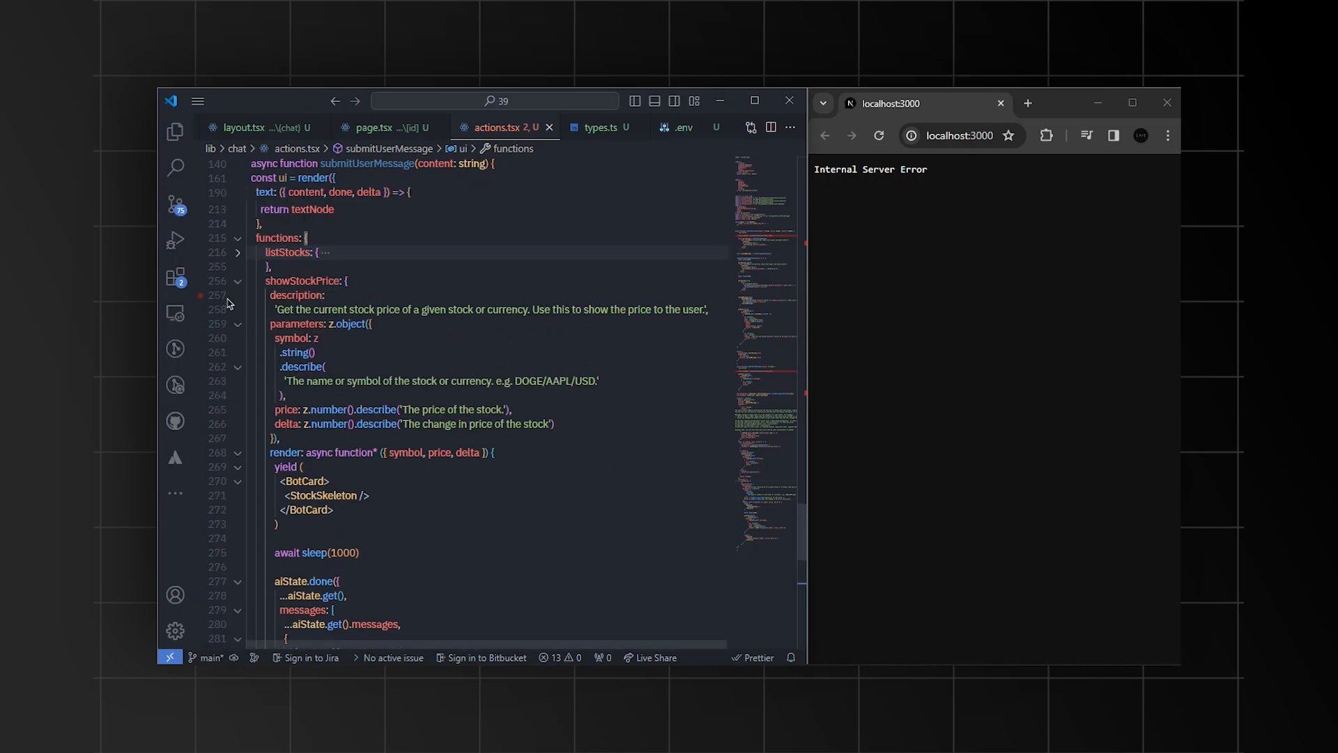
{"action": "left_click", "coordinate": [239, 280]}
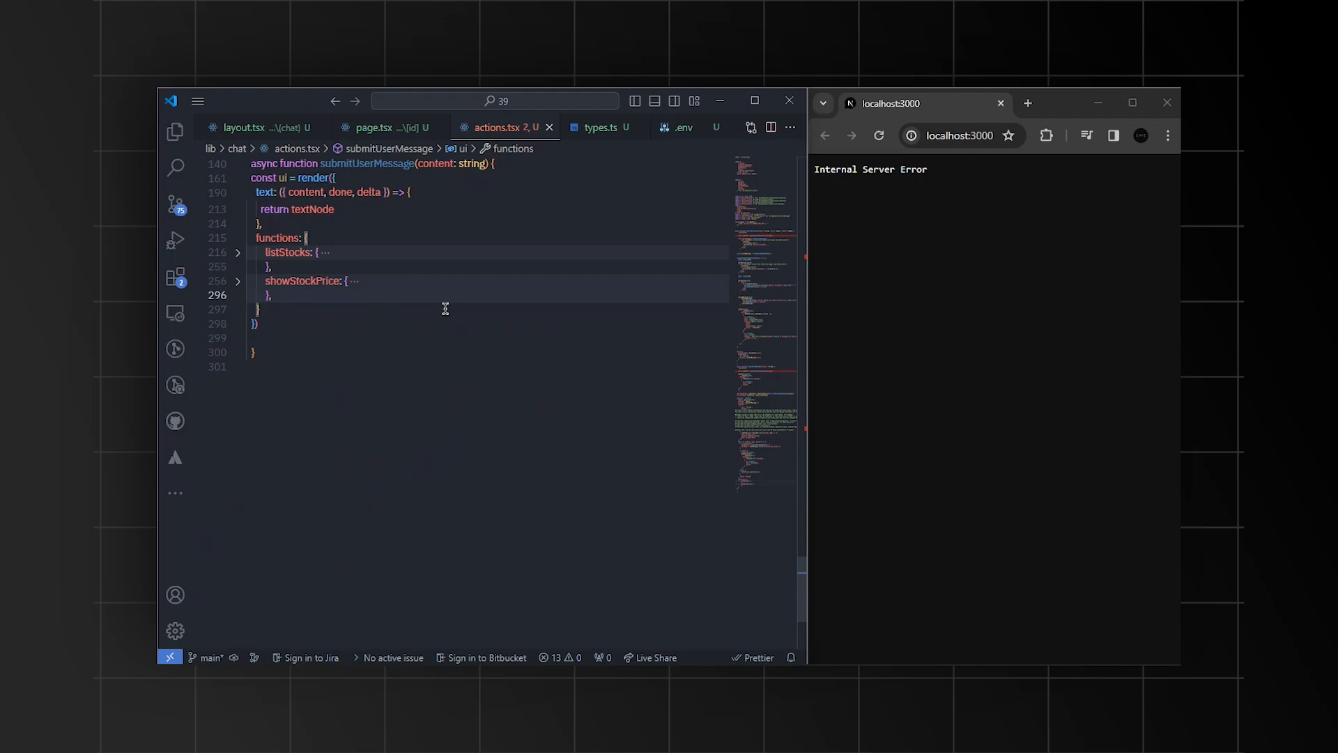
{"action": "mouse_move", "coordinate": [308, 368]}
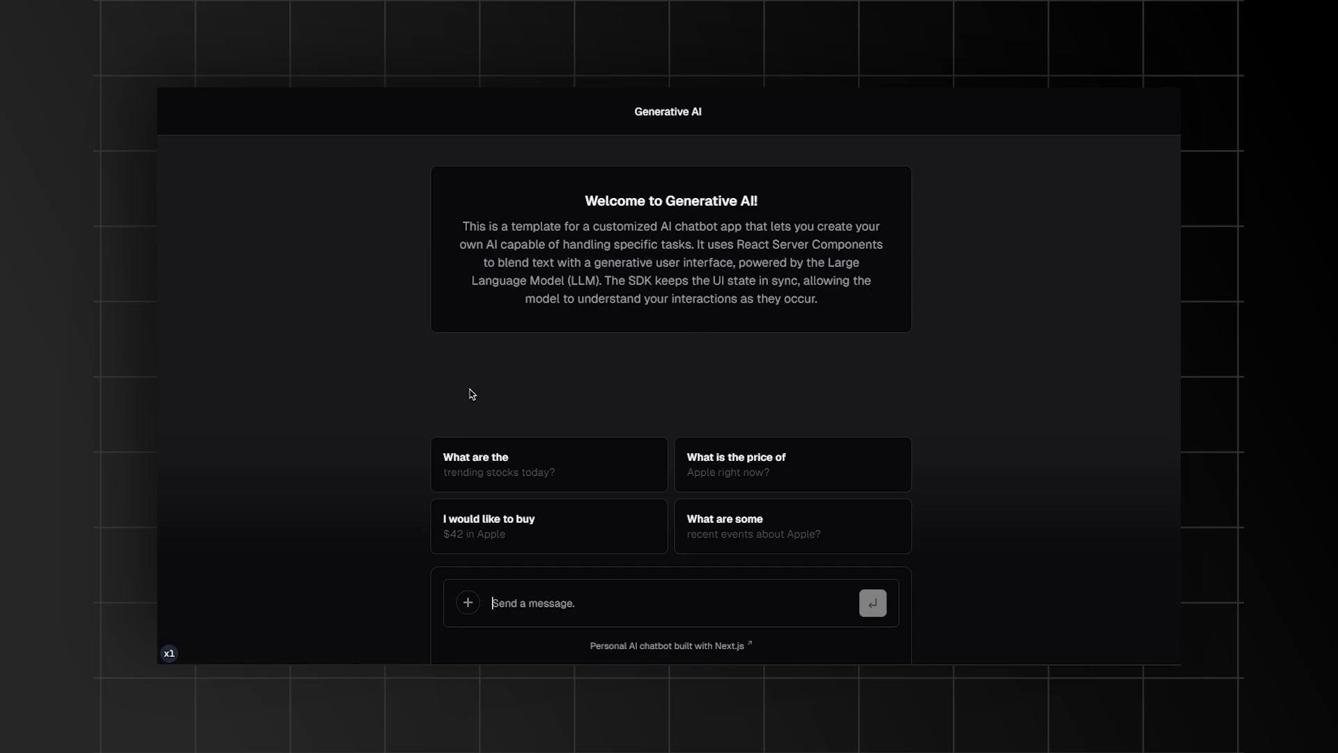
Ask the chatbot 'What is the price of Apple right now?' to get the $145.25 AAPL card
{"action": "left_click", "coordinate": [790, 465]}
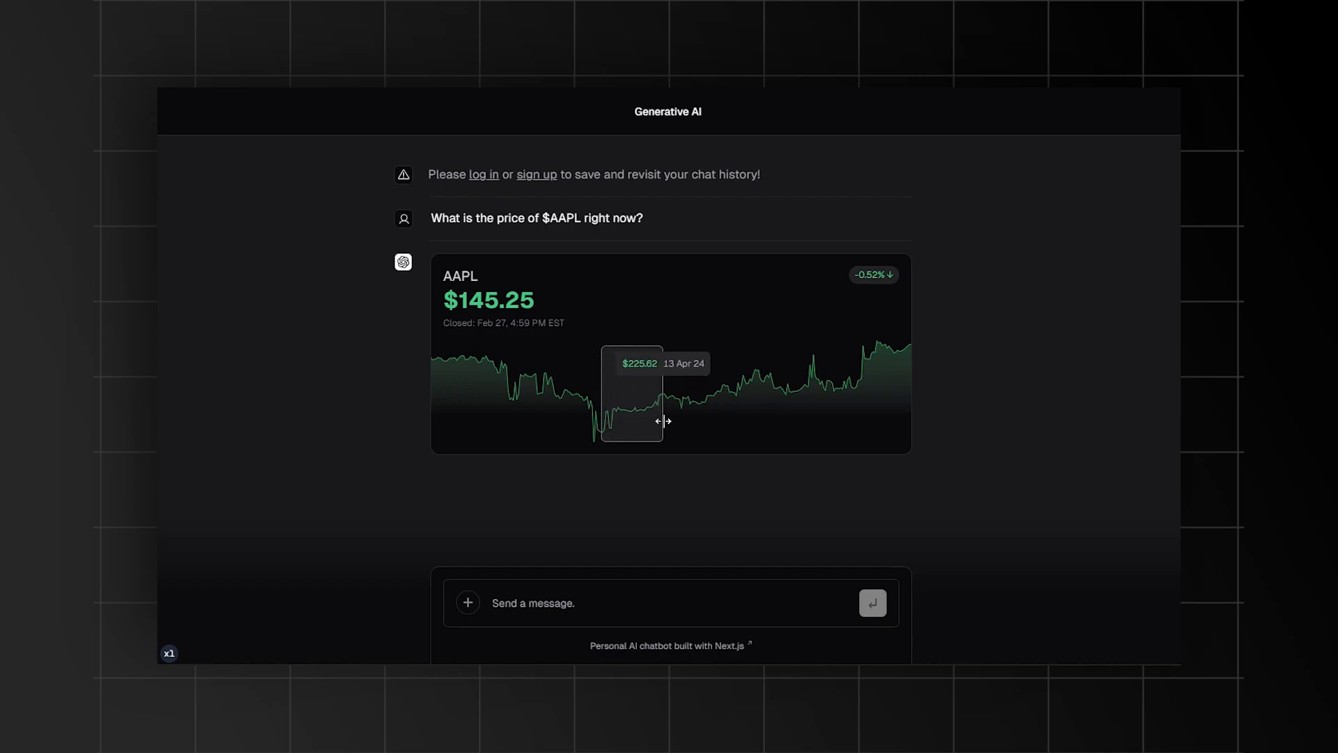
{"action": "mouse_move", "coordinate": [580, 568]}
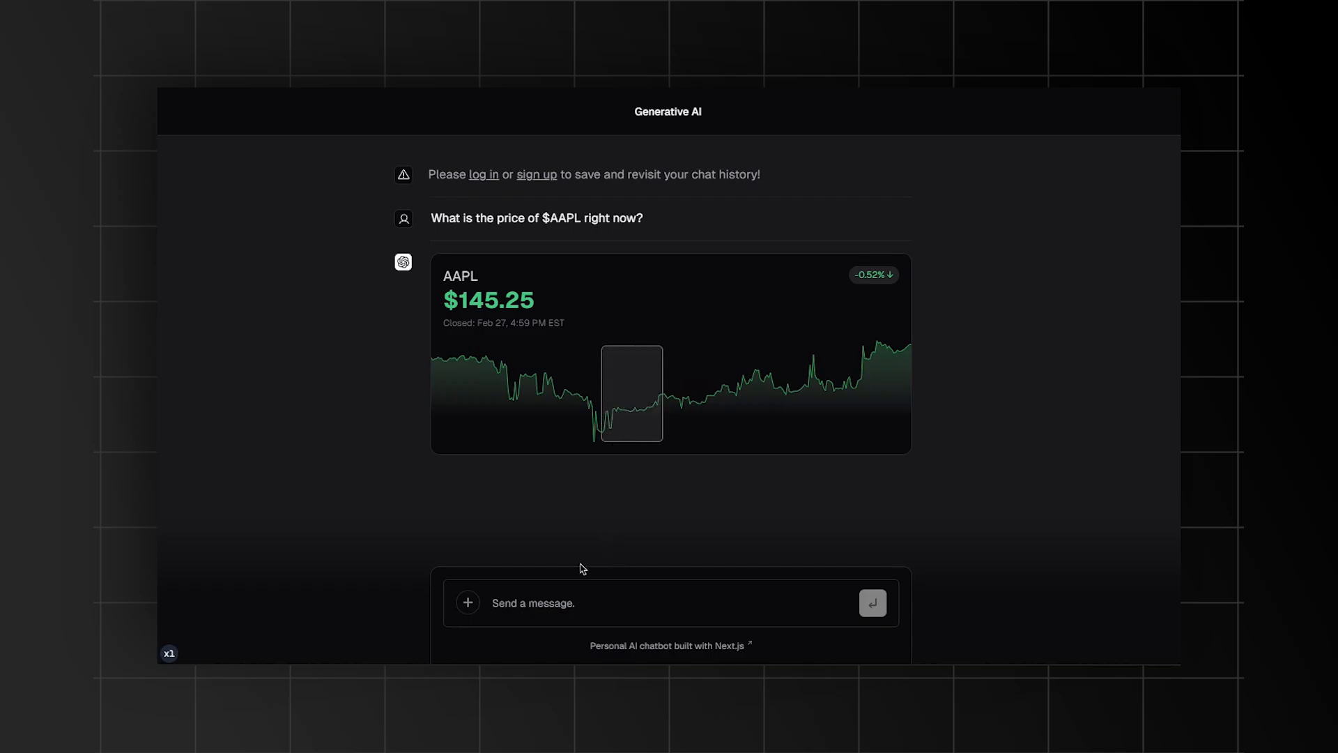